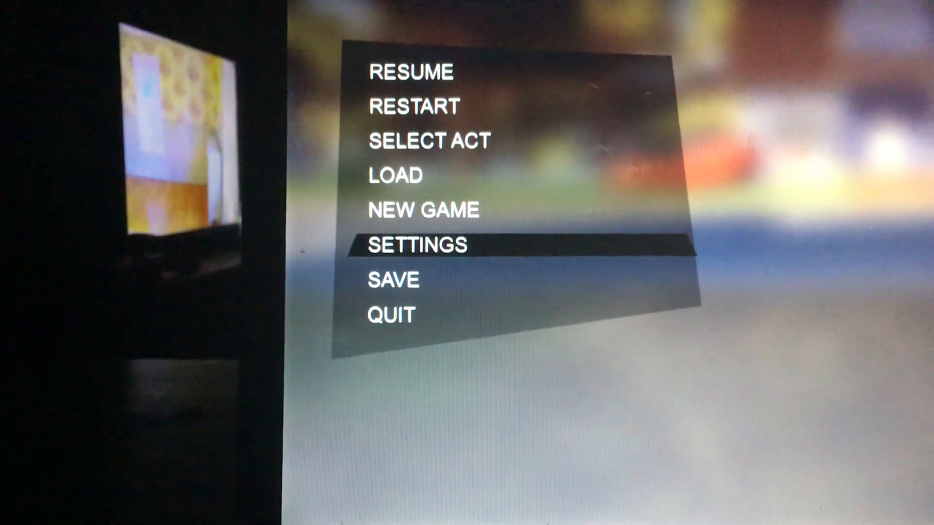
Choose SETTINGS from the pause menu to reveal the Controls options.
{"action": "left_click", "coordinate": [415, 245]}
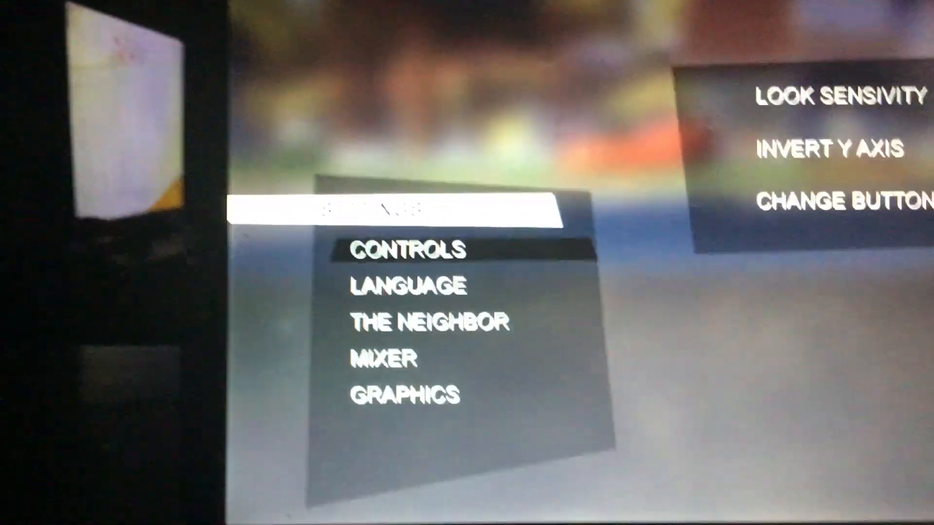